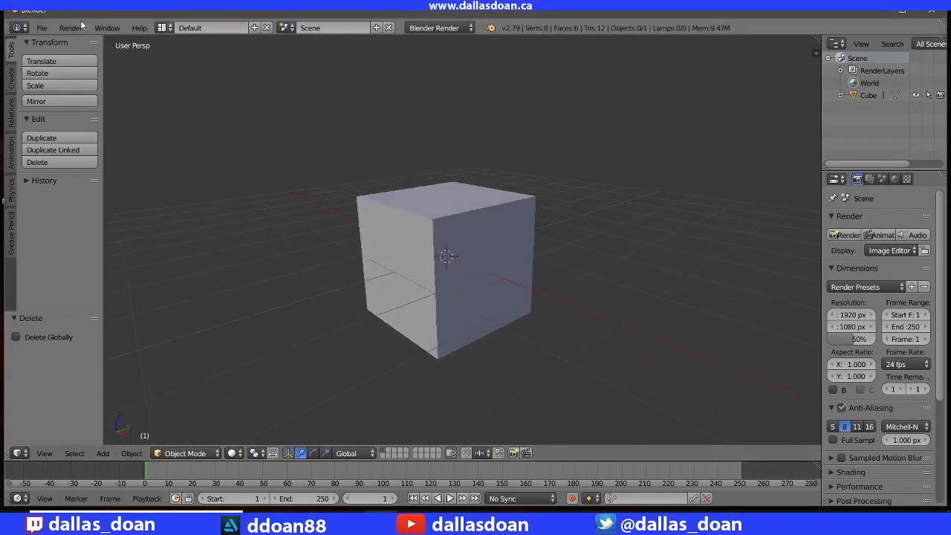
- Open snes_02.blend from Dropbox > Public > SNES > scenes
left_click(41, 28)
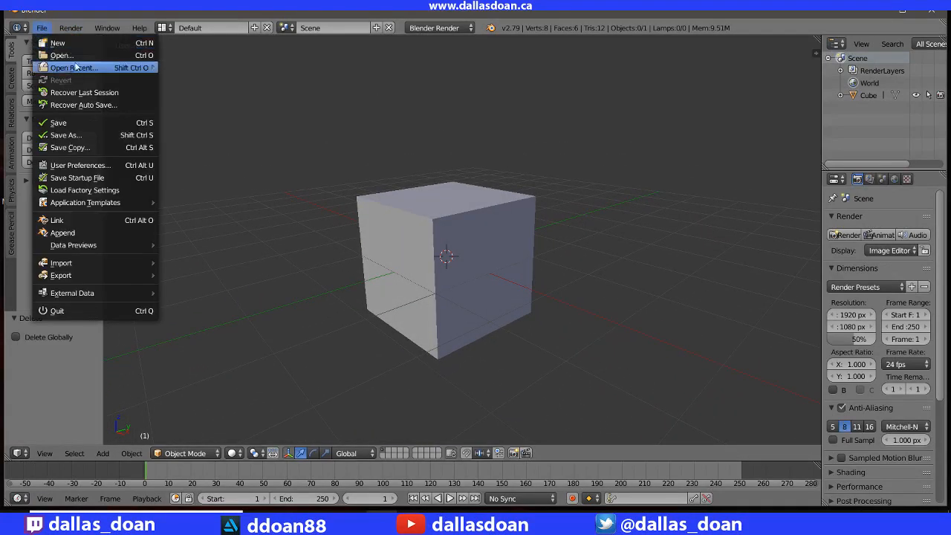
left_click(60, 55)
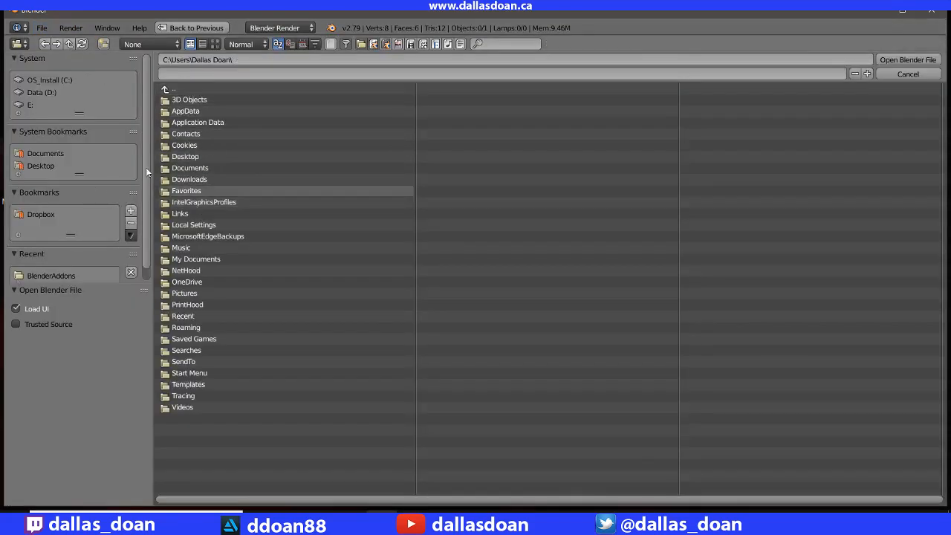
left_click(41, 214)
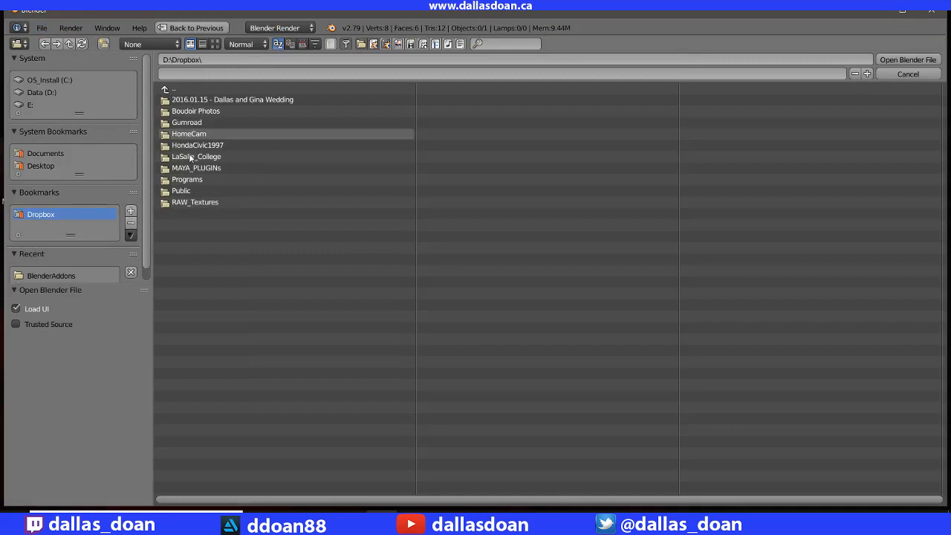
double_click(181, 190)
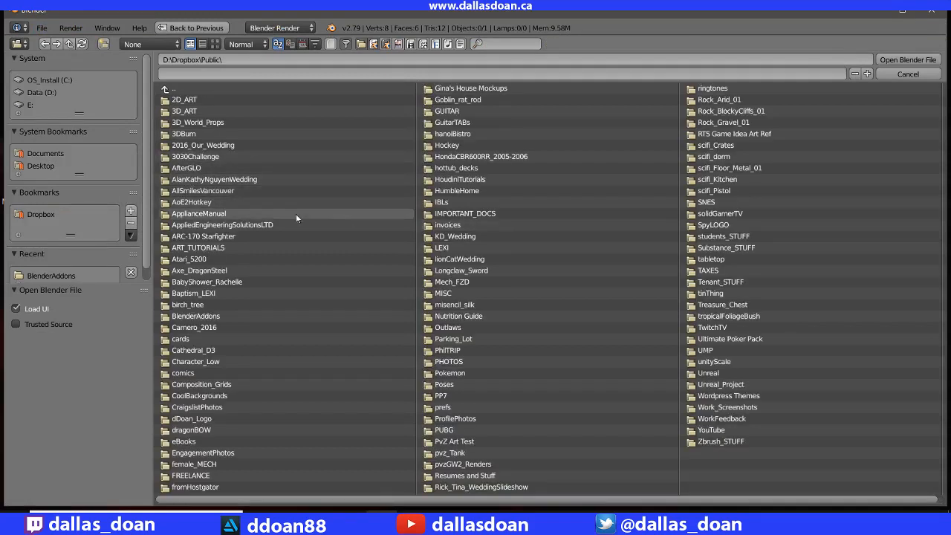
double_click(706, 202)
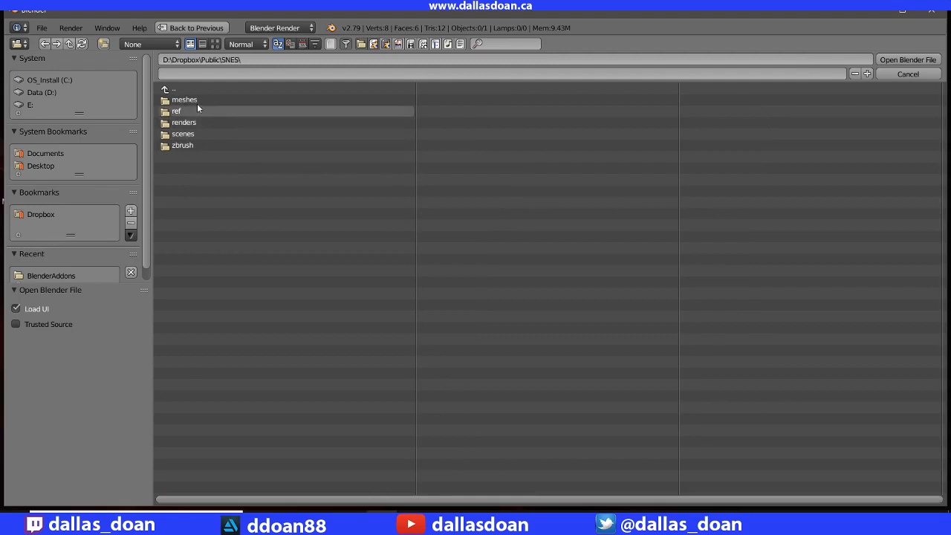
double_click(182, 134)
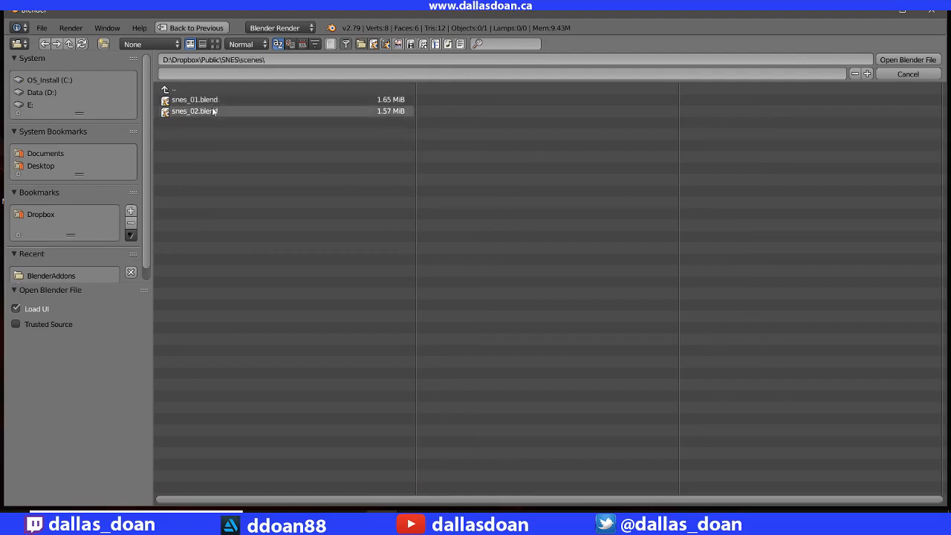
double_click(195, 110)
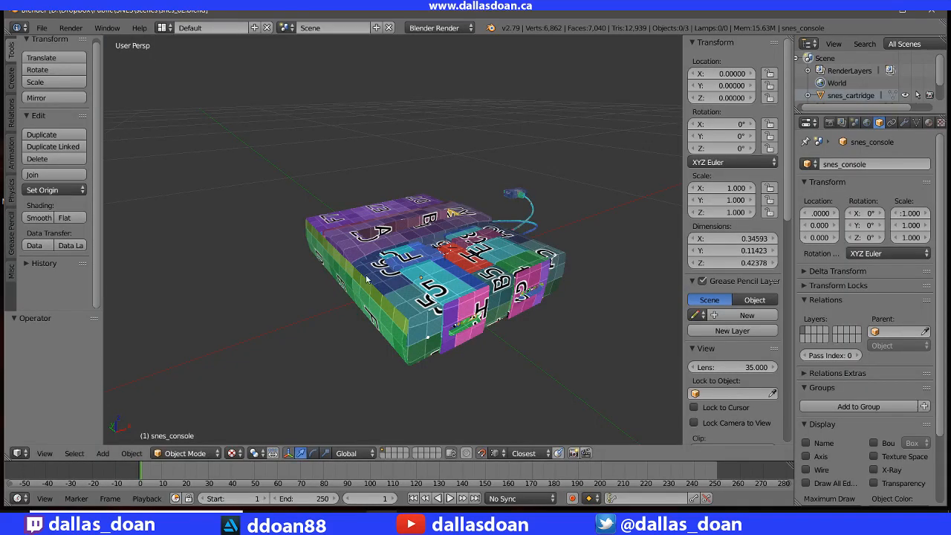
- Orbit around the isolated grey console to view its front and sides
left_click_drag(446, 268, 401, 261)
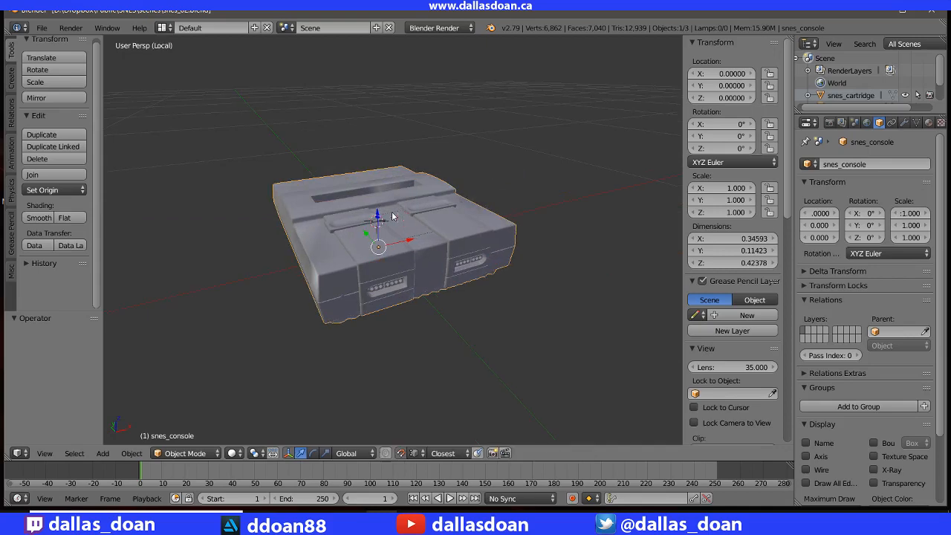
left_click_drag(394, 215, 461, 152)
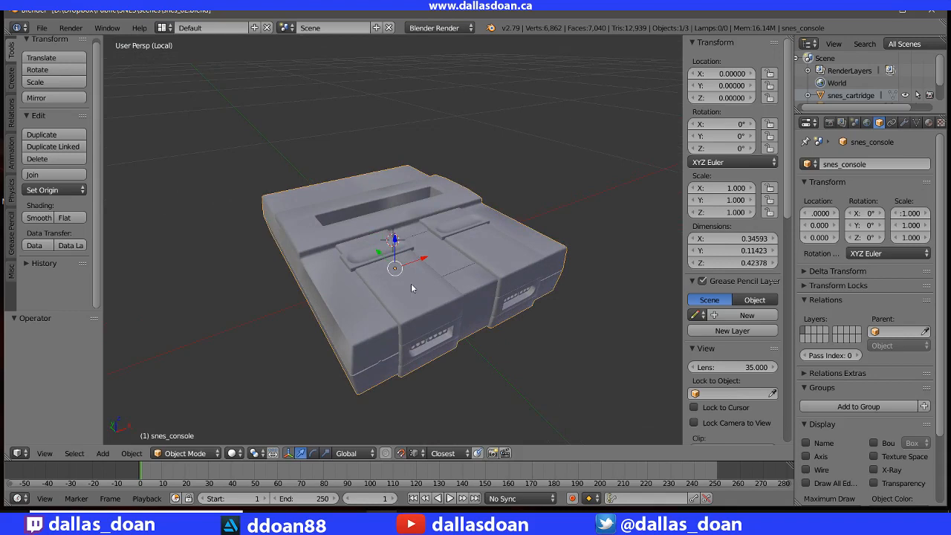
left_click_drag(412, 290, 438, 279)
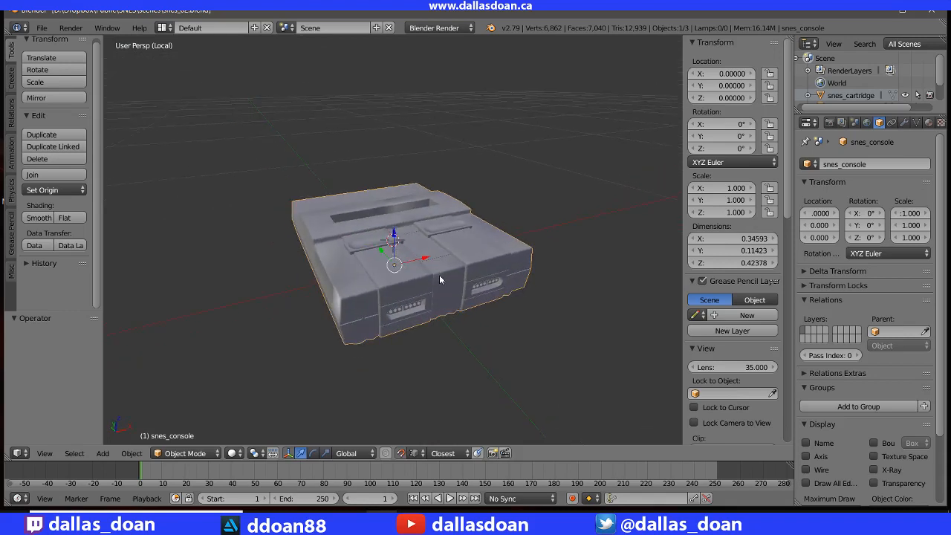
mouse_move(424, 249)
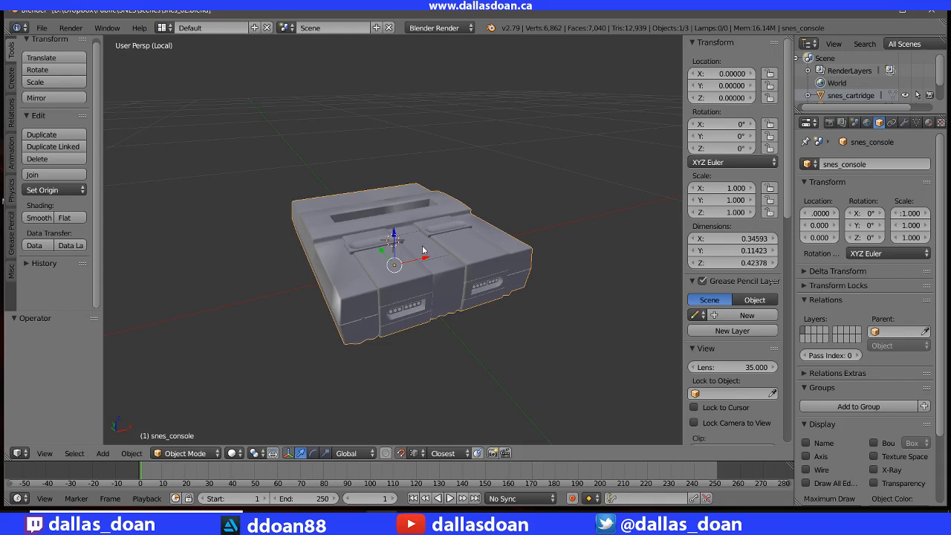
mouse_move(387, 203)
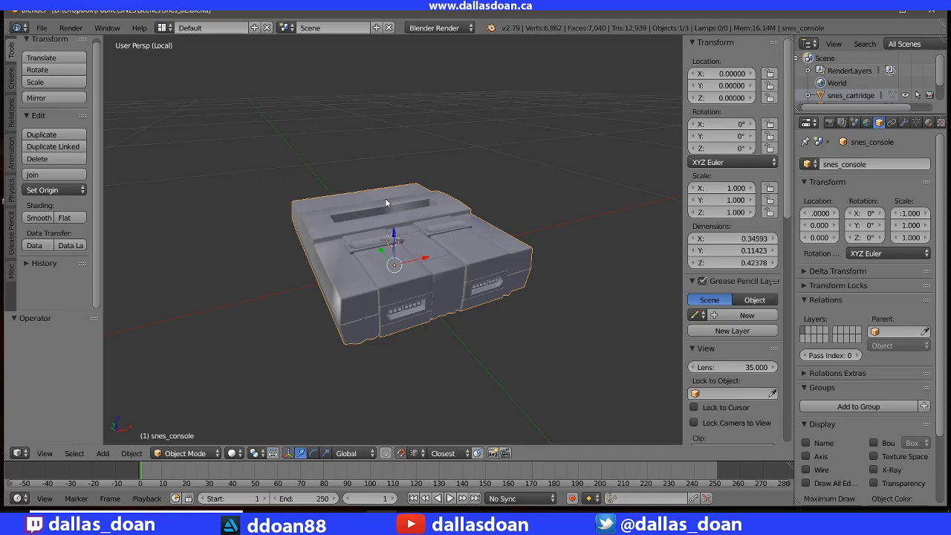
left_click_drag(387, 203, 342, 219)
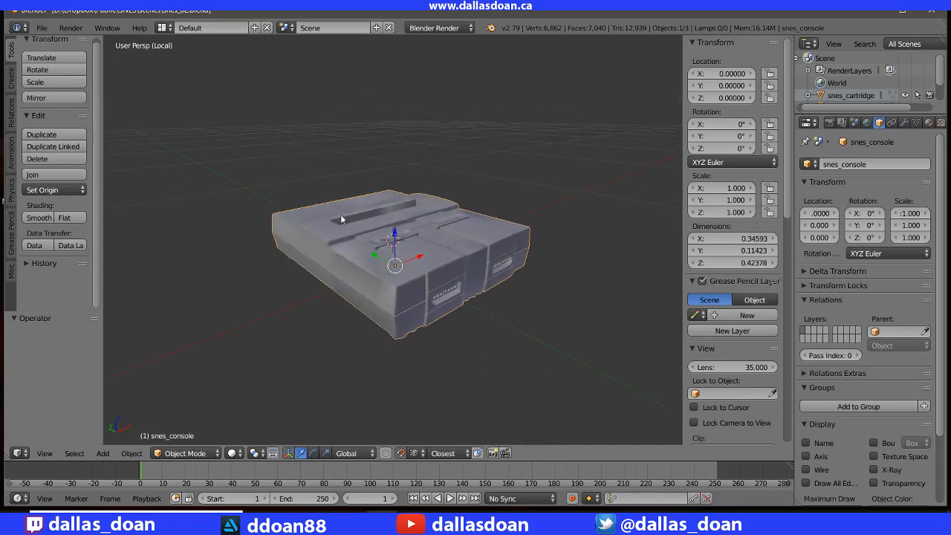
- Set the Input keymap preset to Maya in User Preferences and close the window
left_click(41, 28)
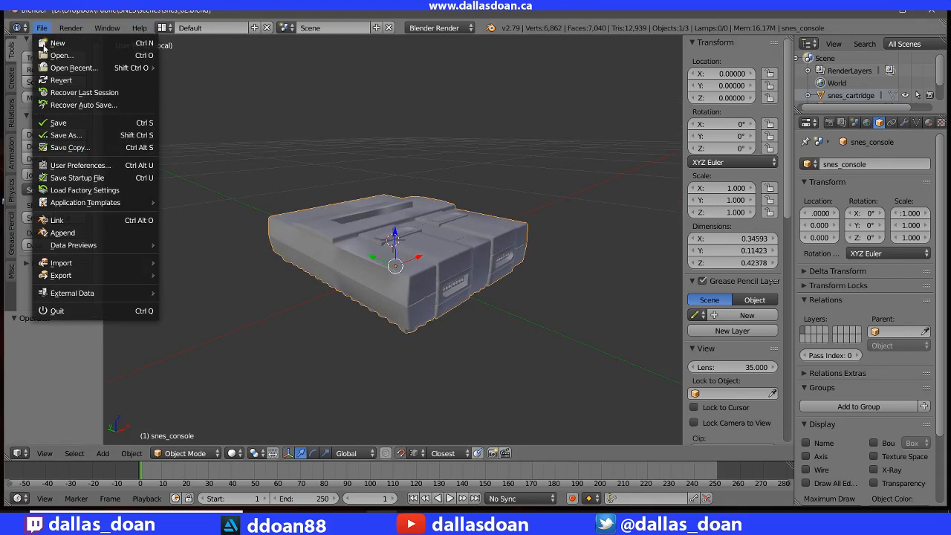
left_click(81, 165)
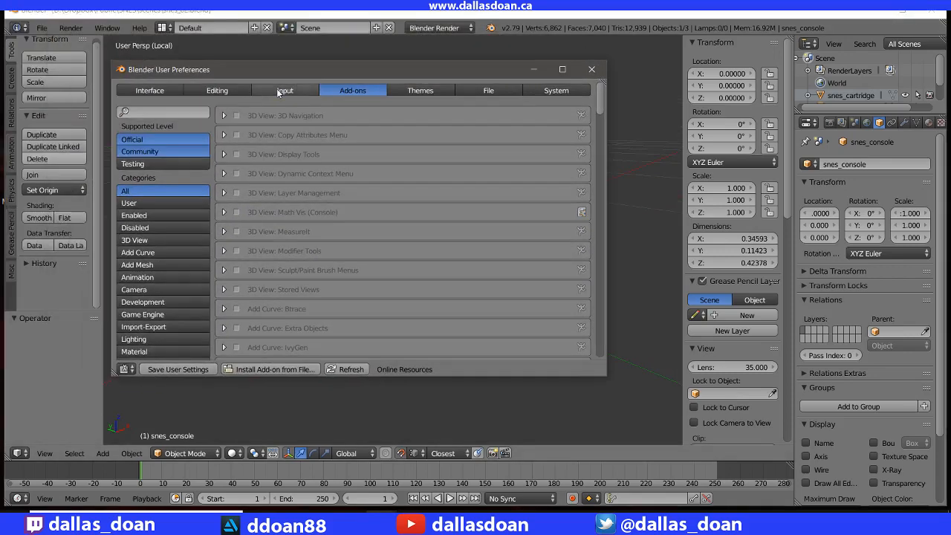
left_click(285, 90)
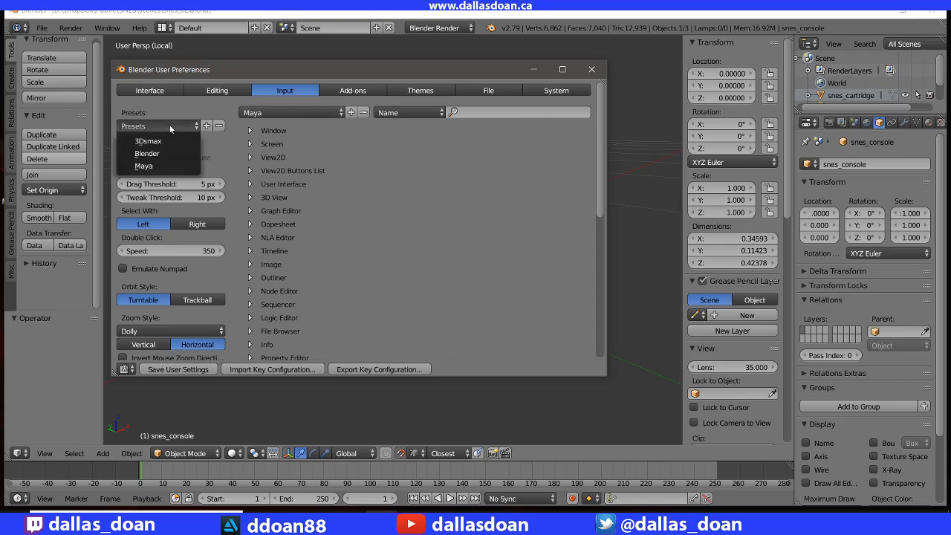
left_click(142, 166)
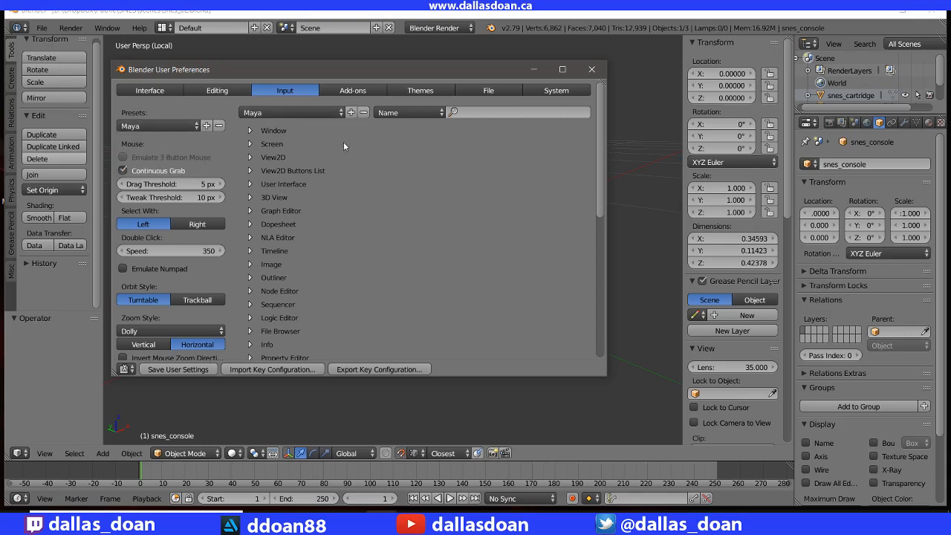
left_click(592, 68)
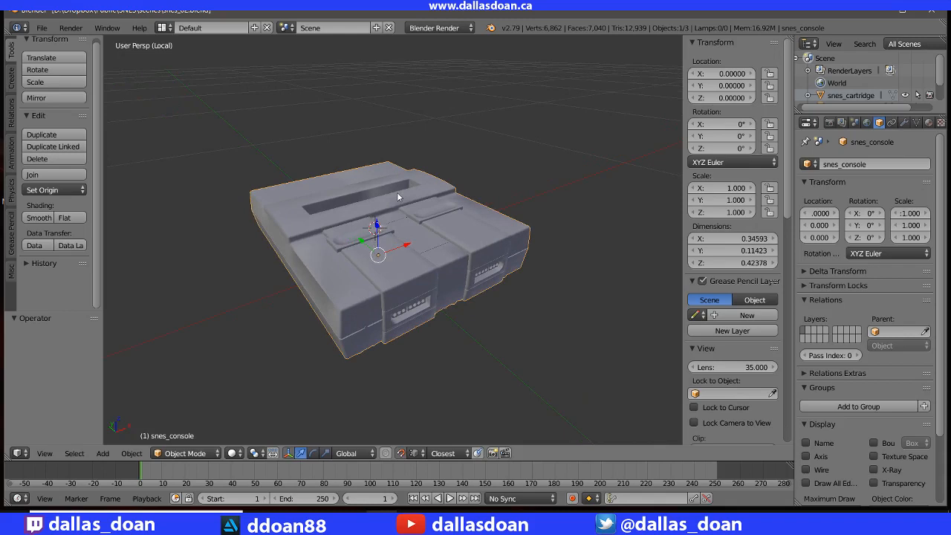
left_click_drag(397, 197, 424, 184)
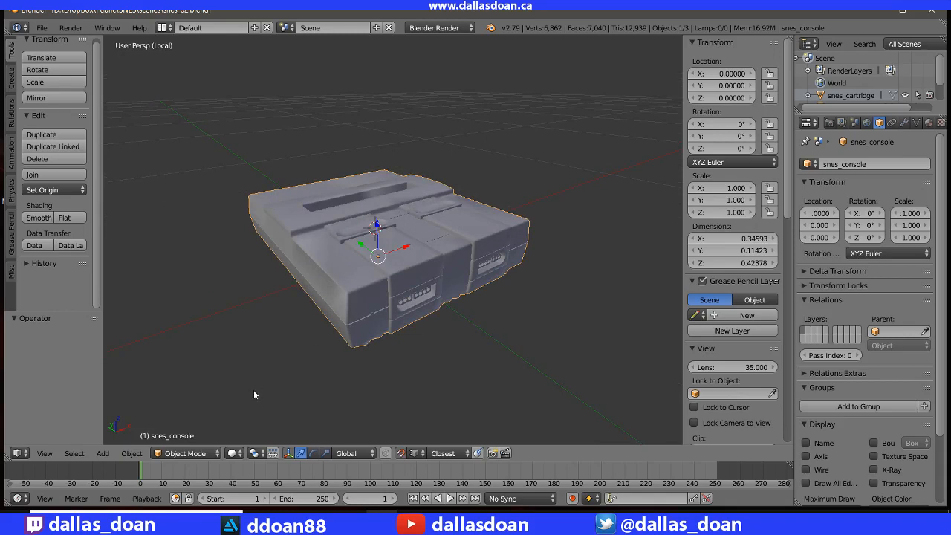
mouse_move(271, 381)
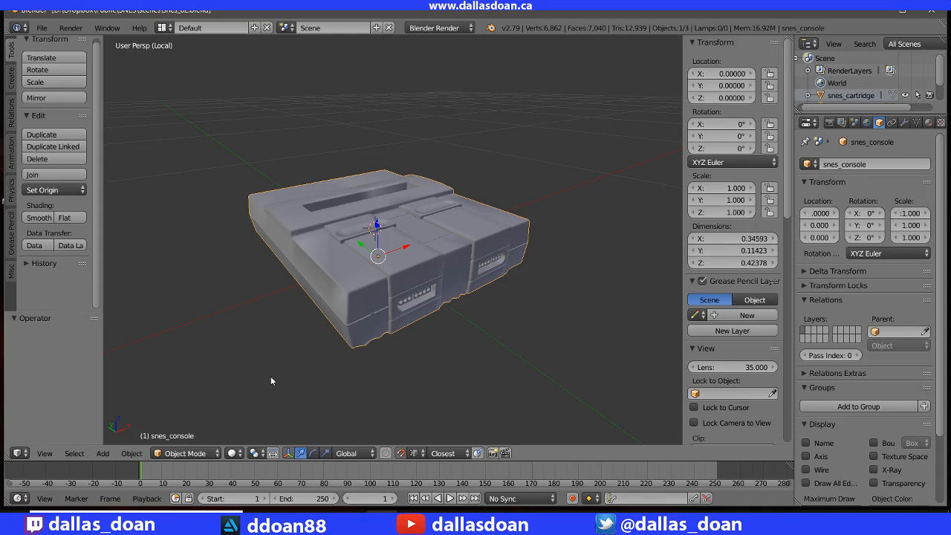
mouse_move(278, 379)
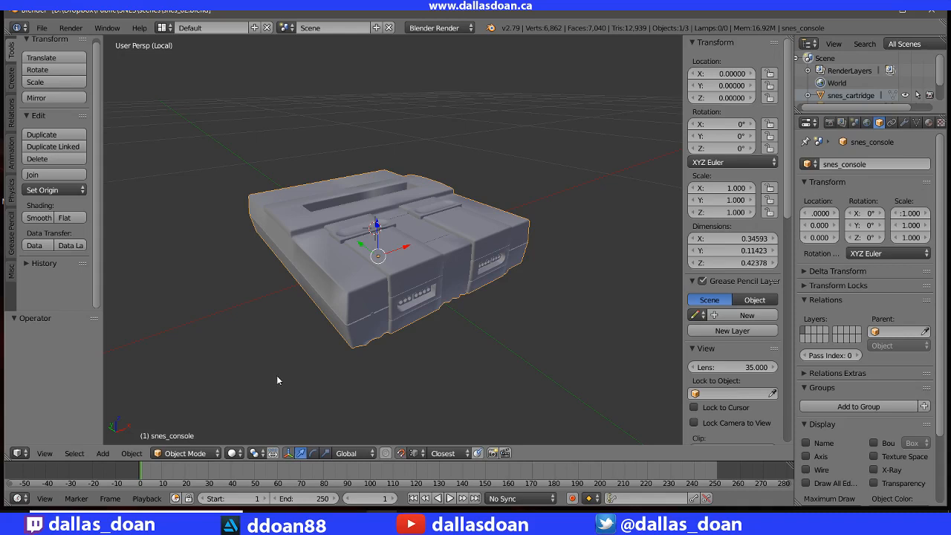
- Put snes_console in Edit Mode and select its entire mesh with box select and A
left_click(184, 454)
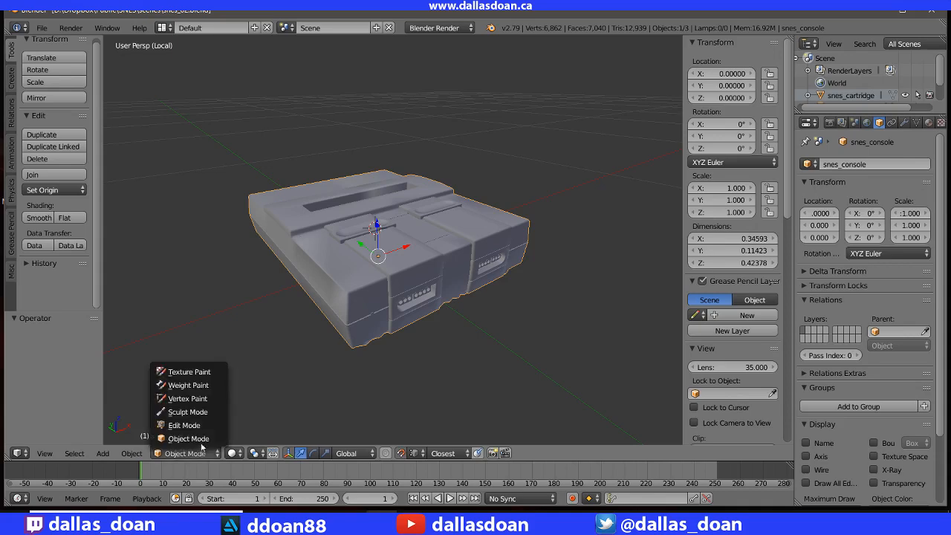
left_click(184, 425)
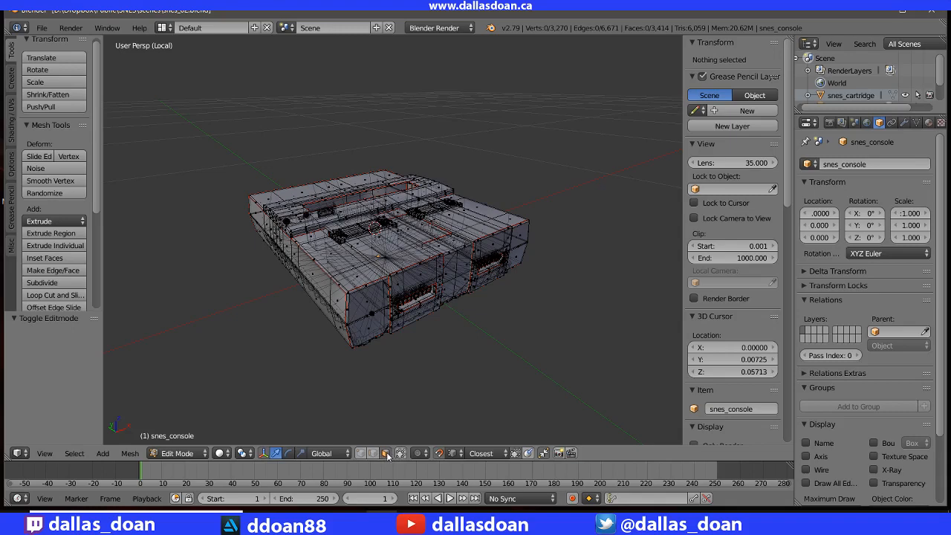
left_click_drag(197, 137, 553, 430)
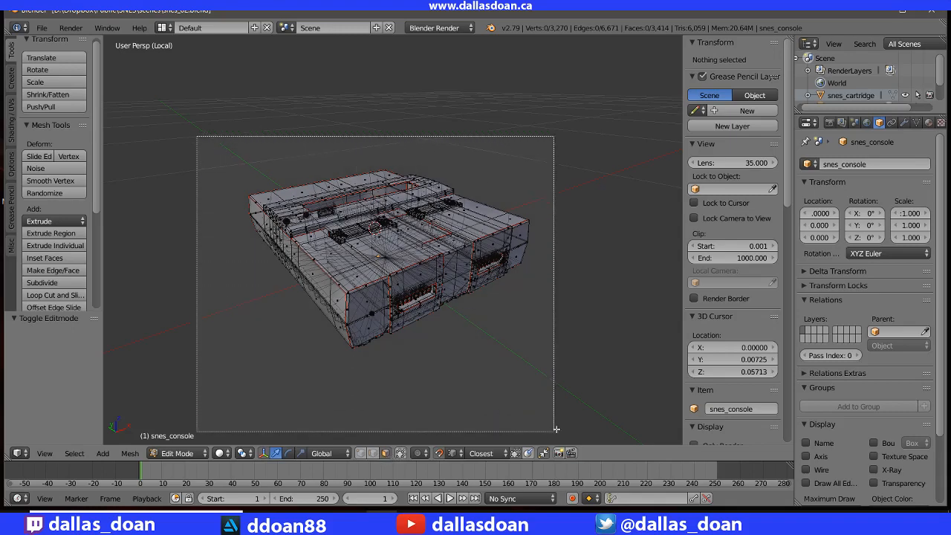
key("a")
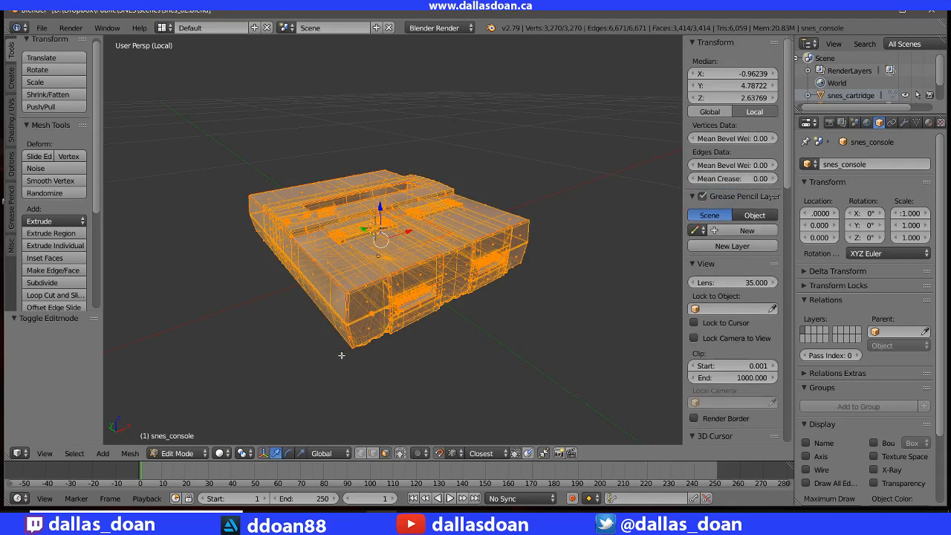
- Browse the Mesh menu's Faces submenu while looking for the separate command
left_click(129, 453)
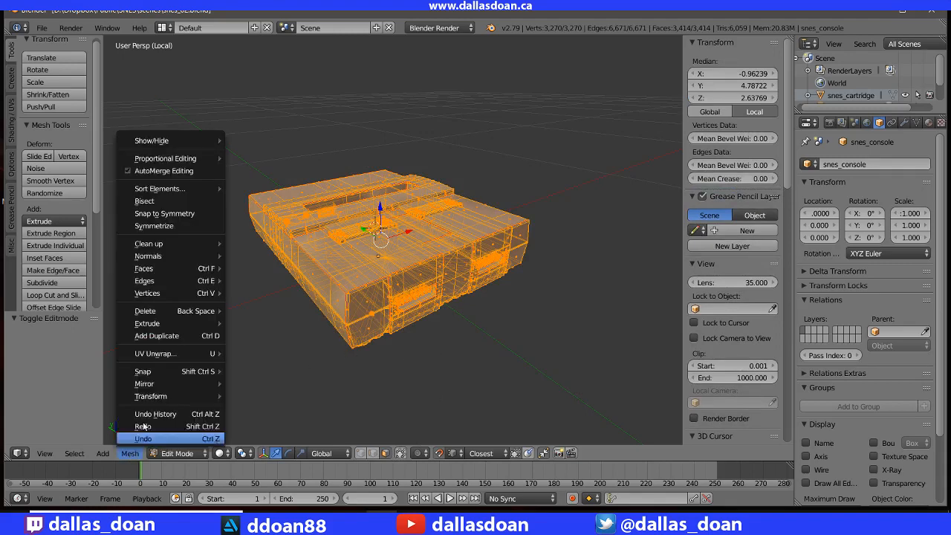
mouse_move(143, 268)
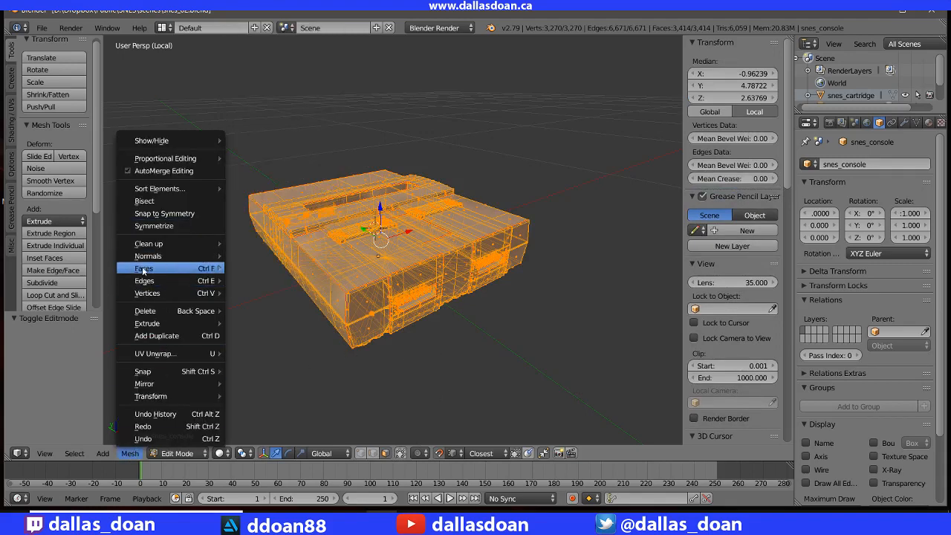
left_click(143, 268)
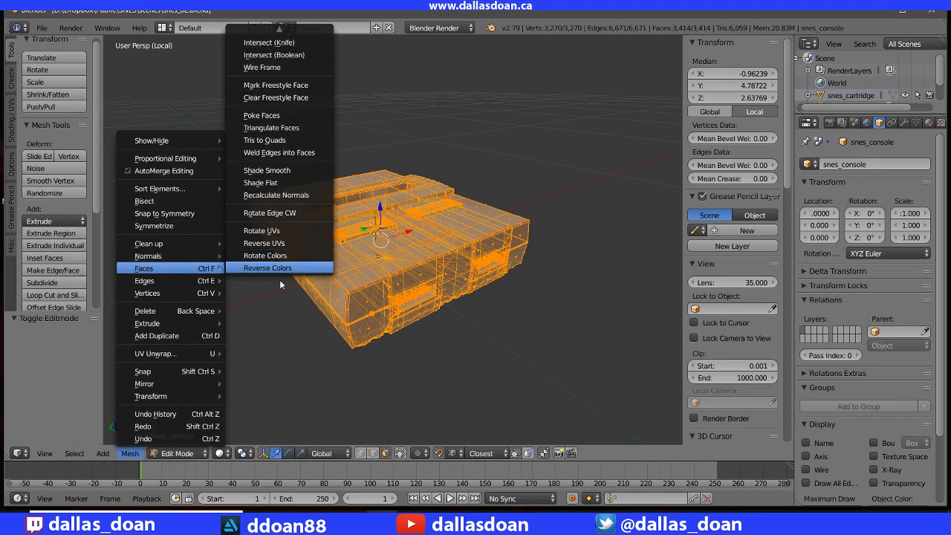
mouse_move(267, 267)
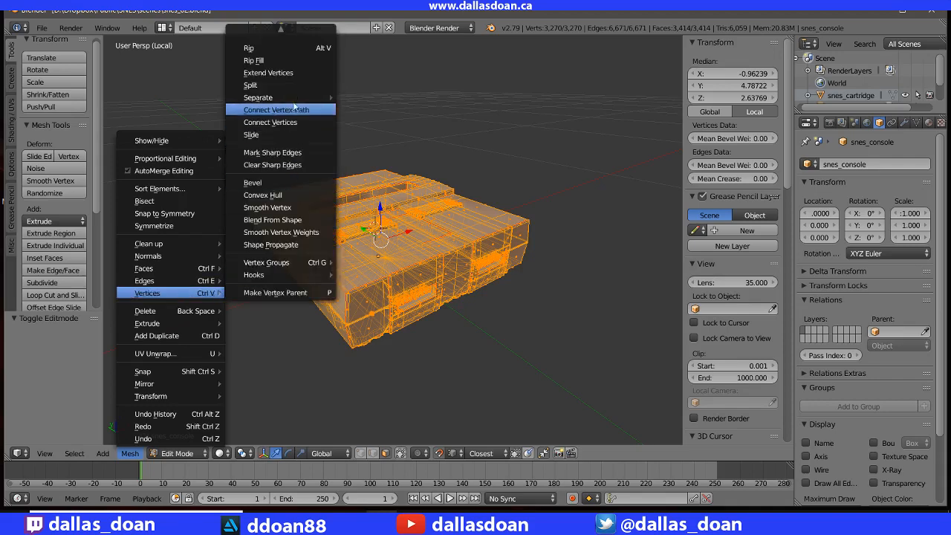
mouse_move(258, 98)
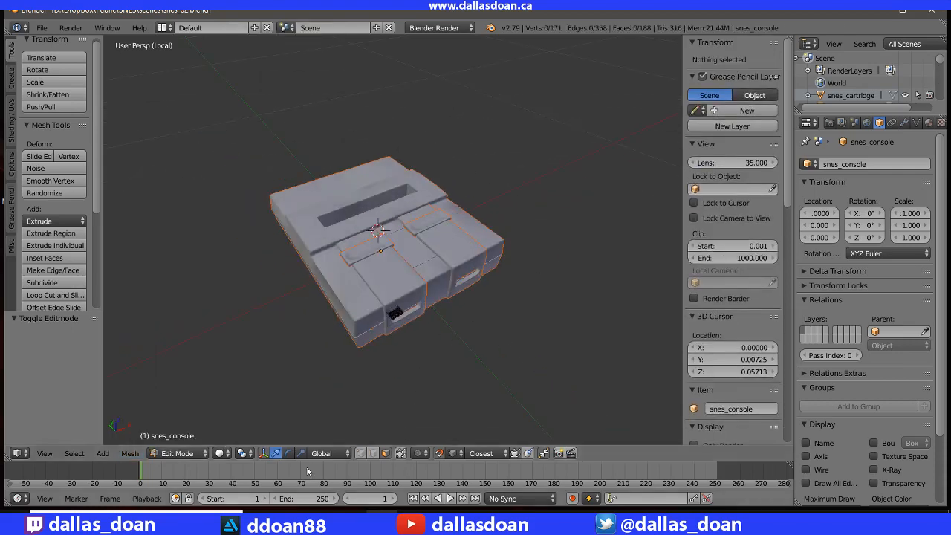
- Return to Object Mode and drag two separated console pieces aside to inspect them
left_click(177, 453)
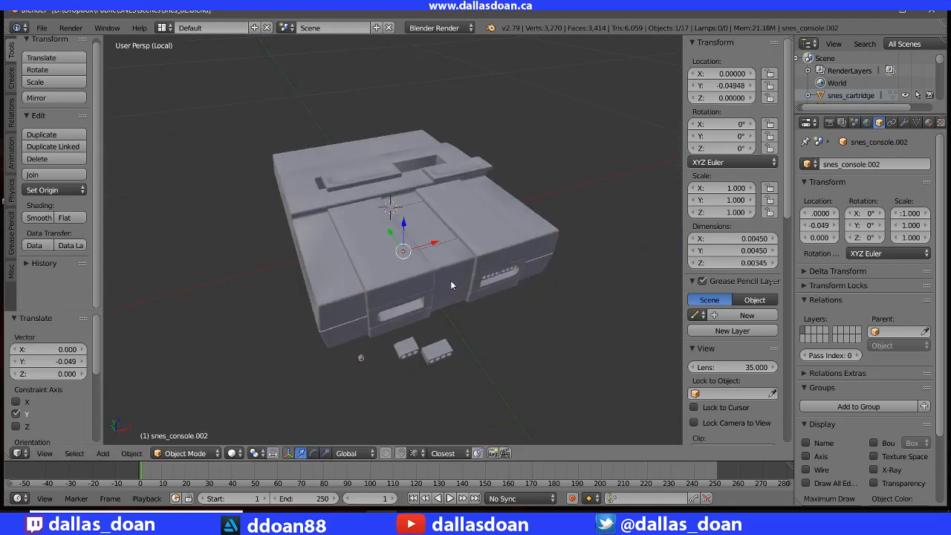
left_click_drag(450, 286, 401, 249)
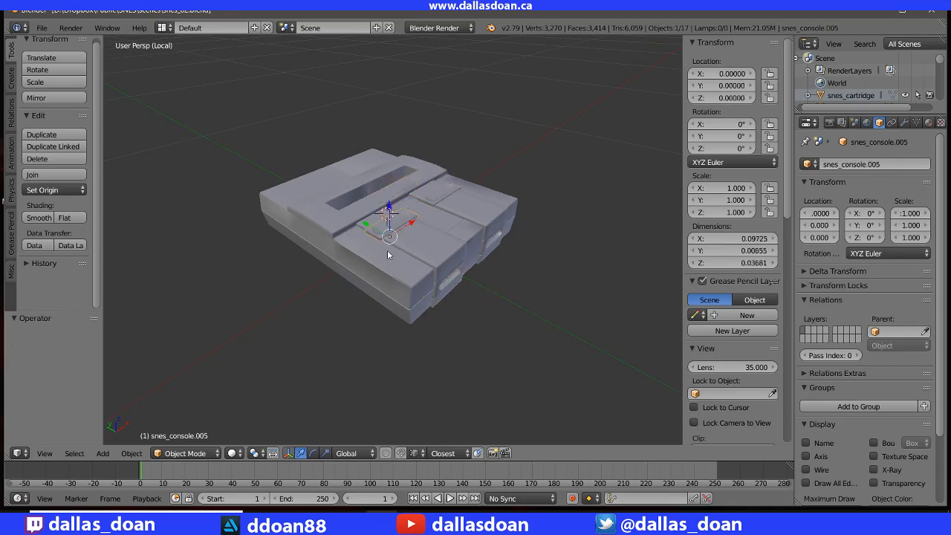
left_click_drag(386, 255, 478, 287)
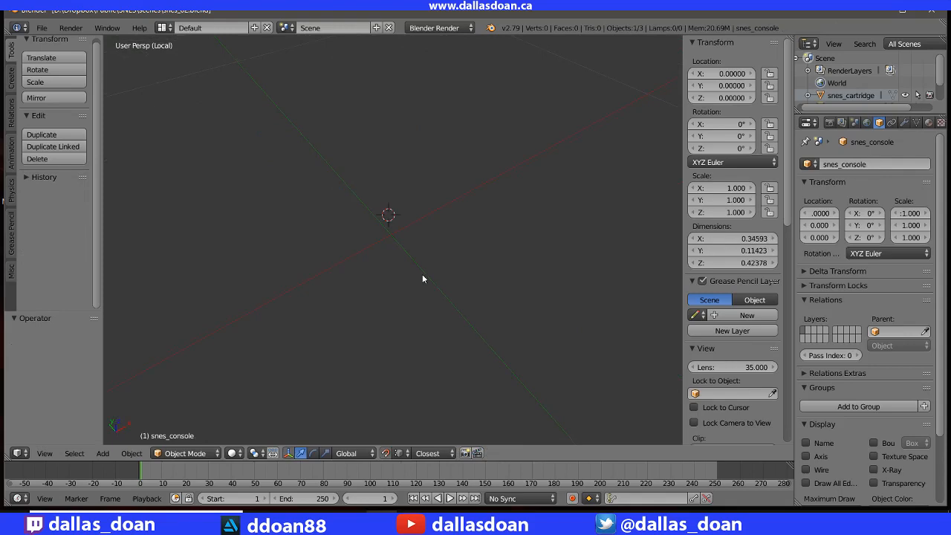
- Undo back to the single unseparated snes_console in Object Mode
left_click(41, 28)
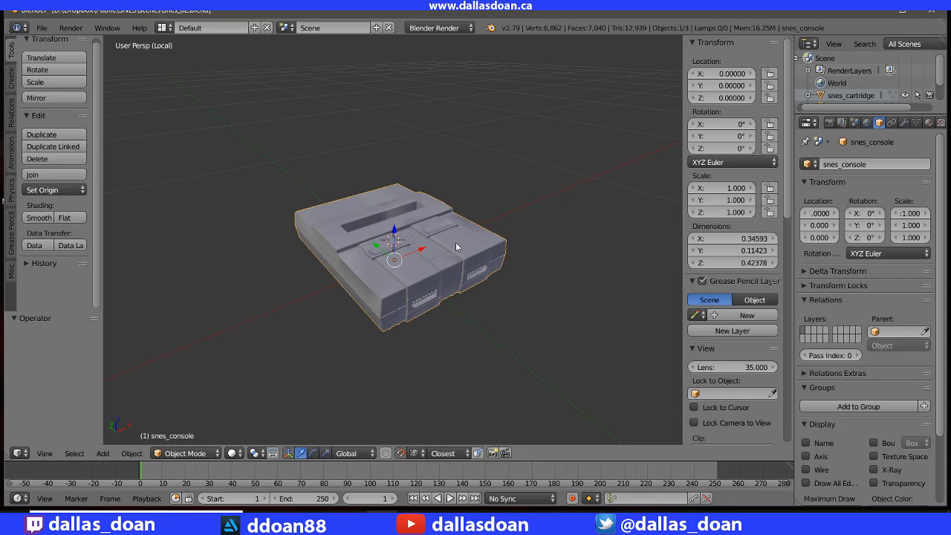
mouse_move(459, 287)
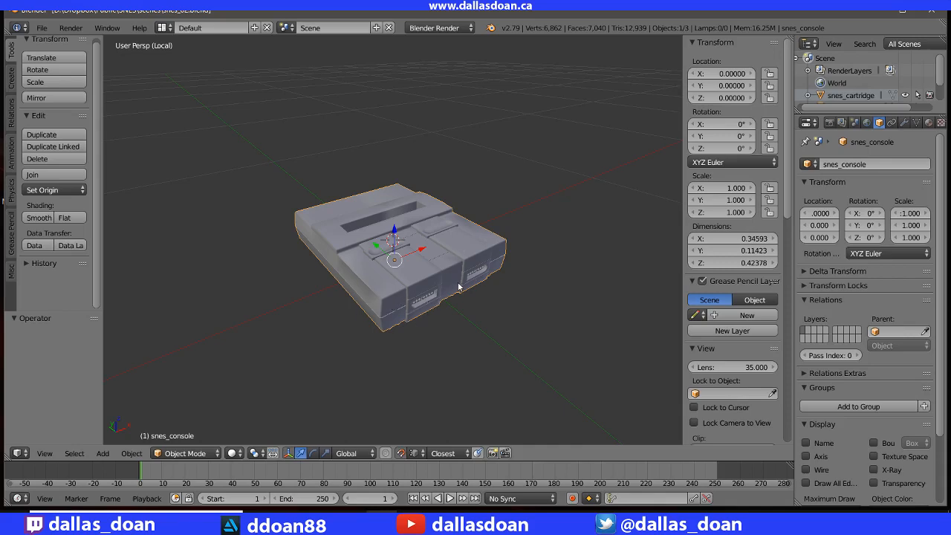
- Enter Edit Mode on the console and switch to vertex select mode
key("Tab")
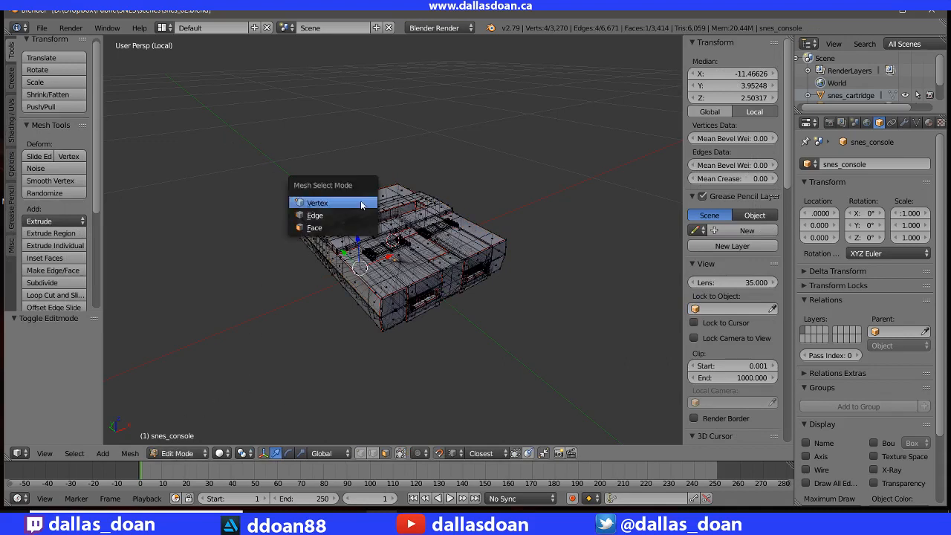
left_click(318, 202)
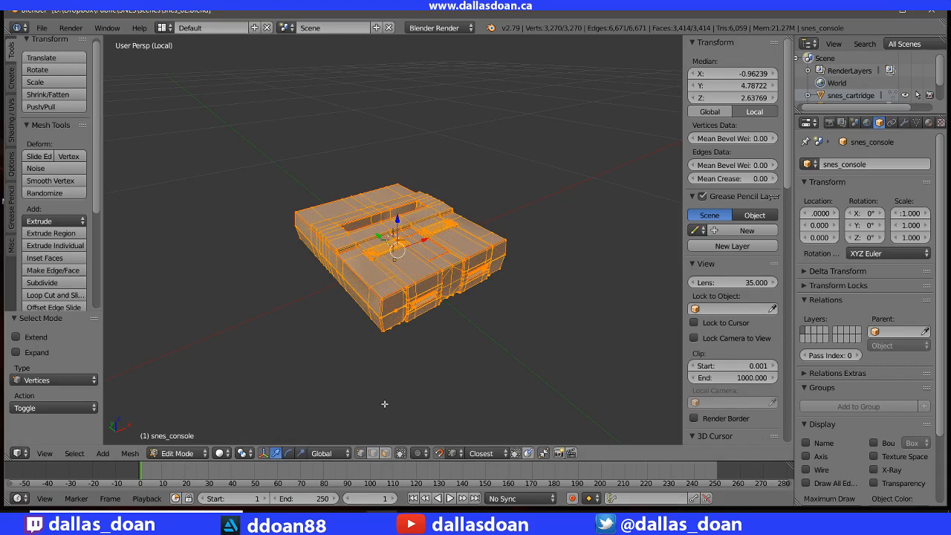
mouse_move(276, 134)
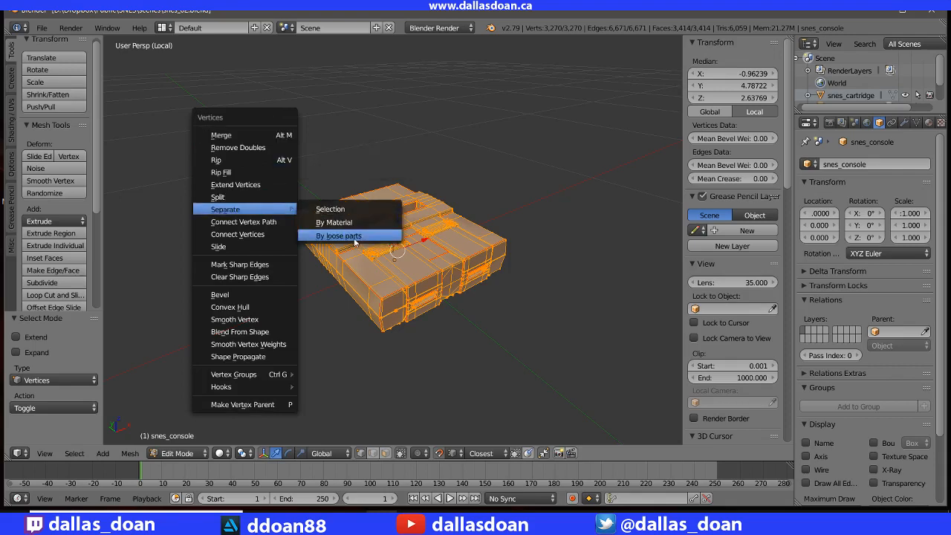
- Apply Separate By loose parts, return to Object Mode, and orbit the split console
left_click(339, 235)
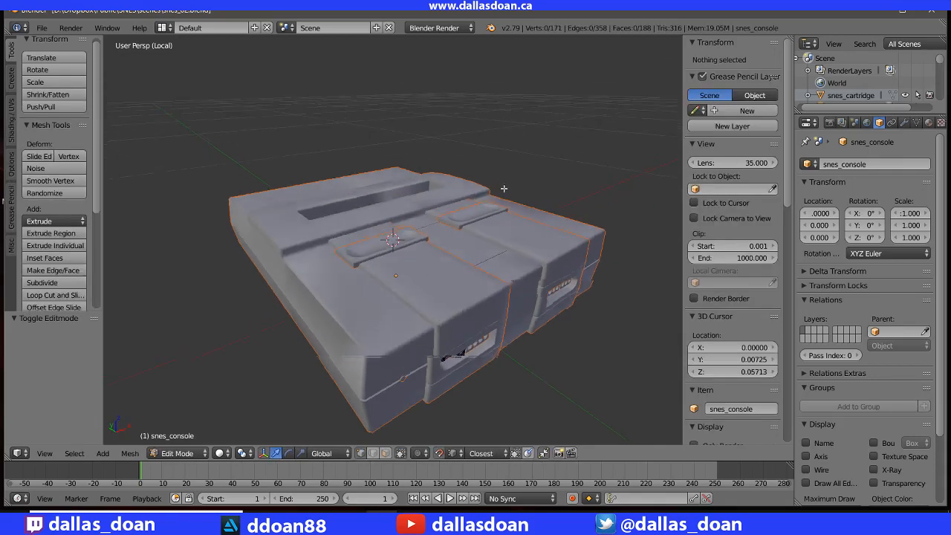
left_click(177, 453)
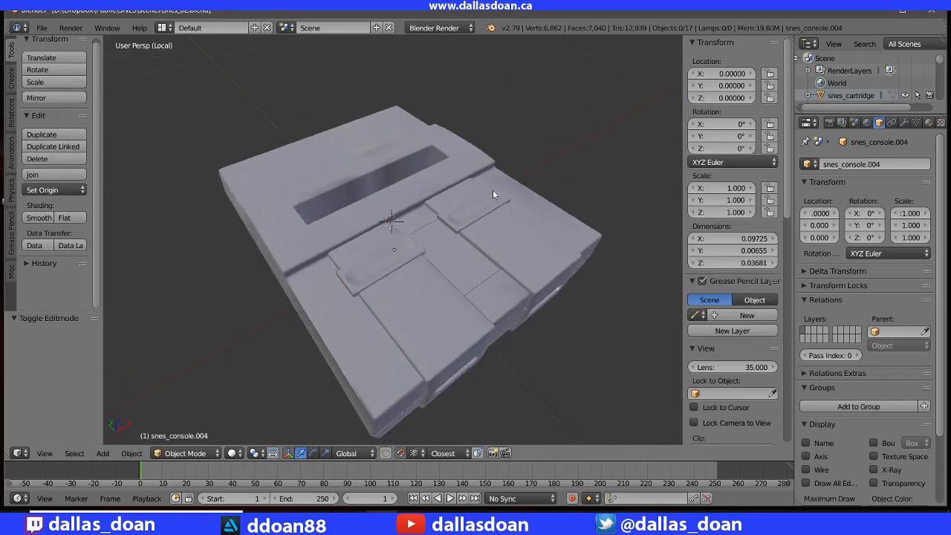
left_click_drag(494, 193, 498, 304)
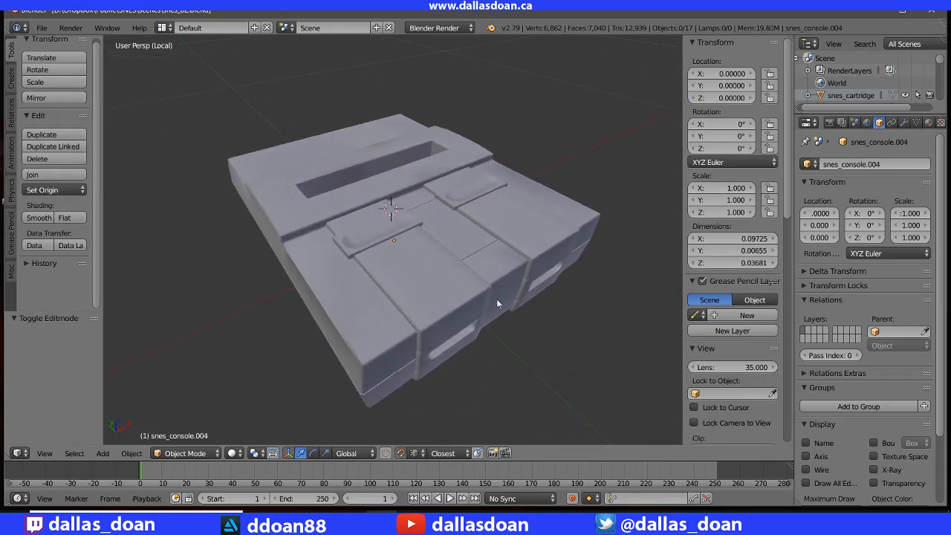